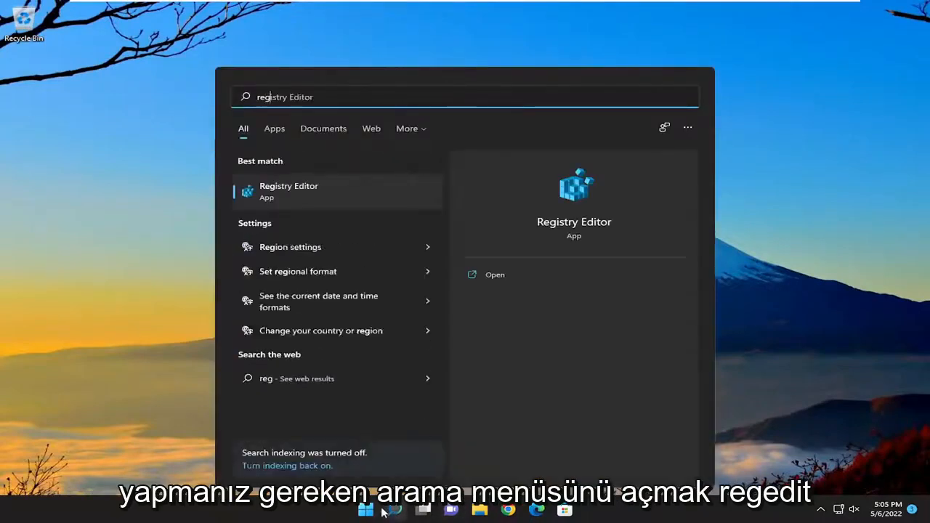
Step: Search for 'regedit' and run Registry Editor as administrator
text(regedit)
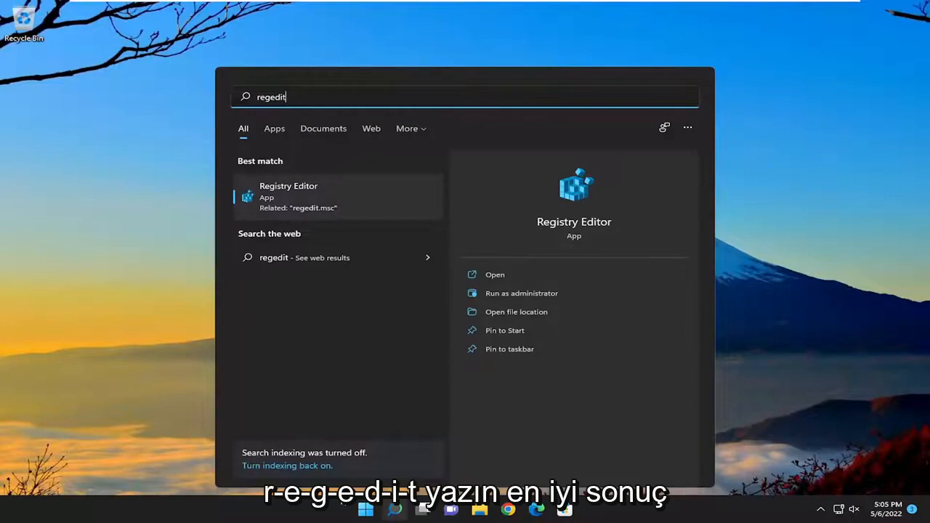
mouse_move(330, 331)
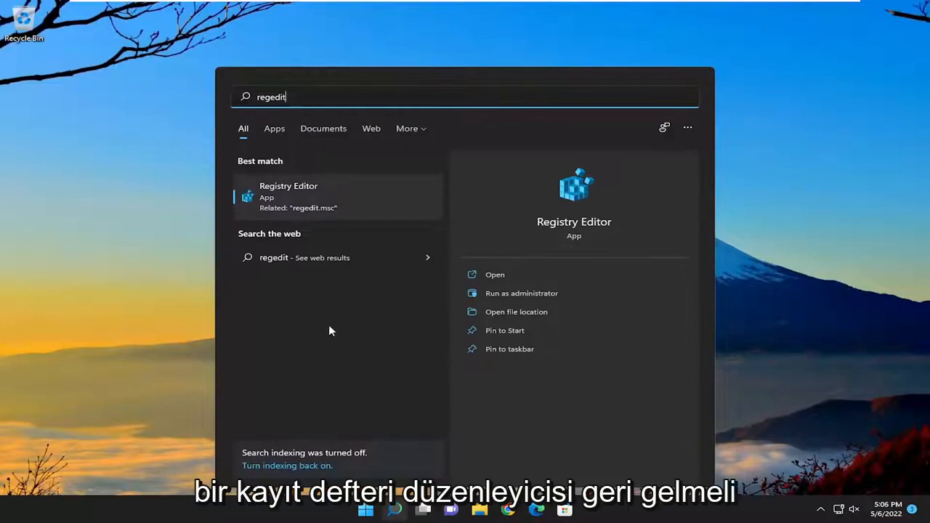
mouse_move(282, 191)
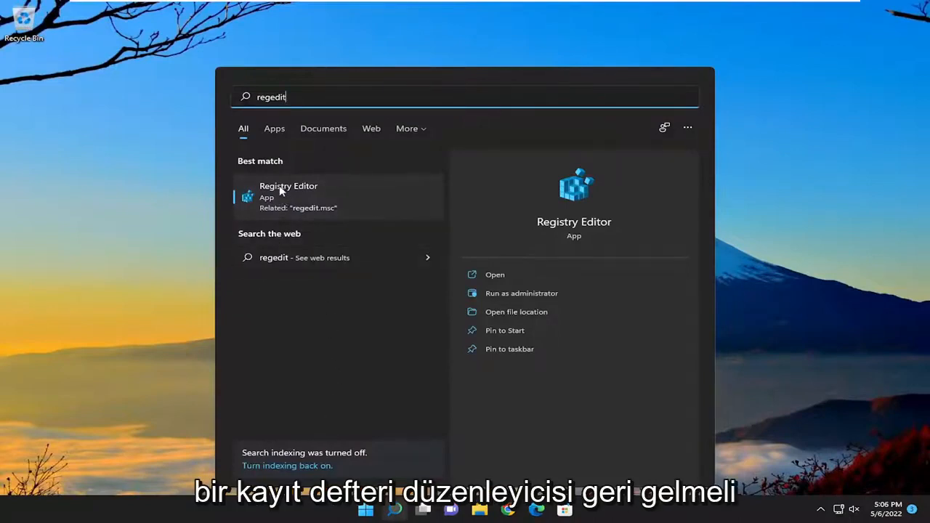
right_click(288, 193)
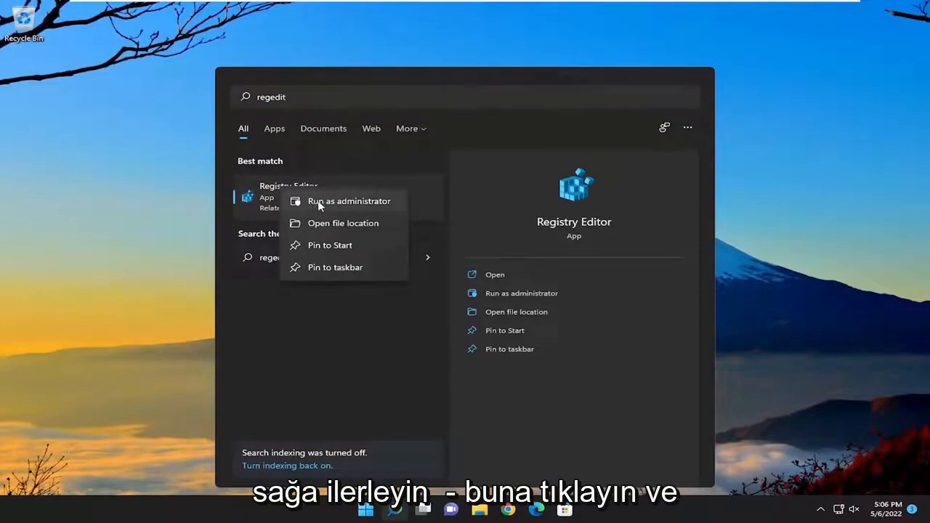
click(349, 200)
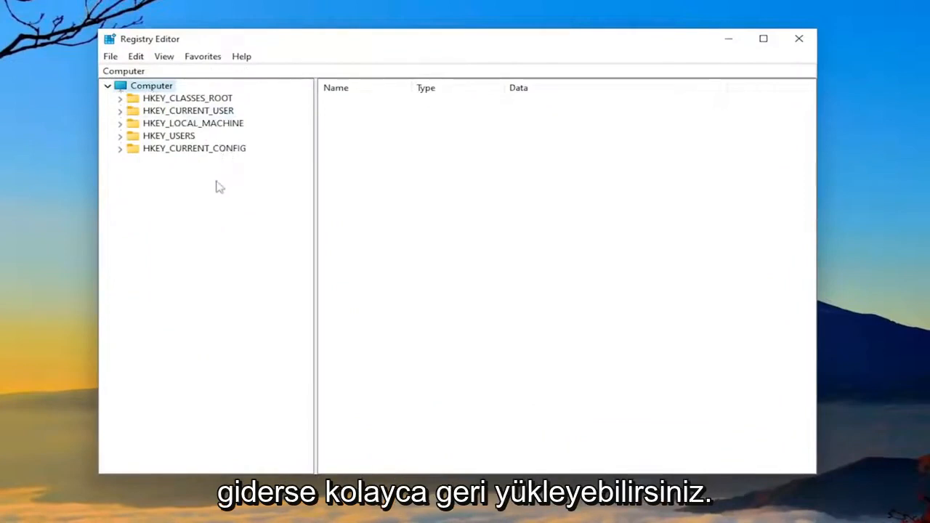
mouse_move(110, 56)
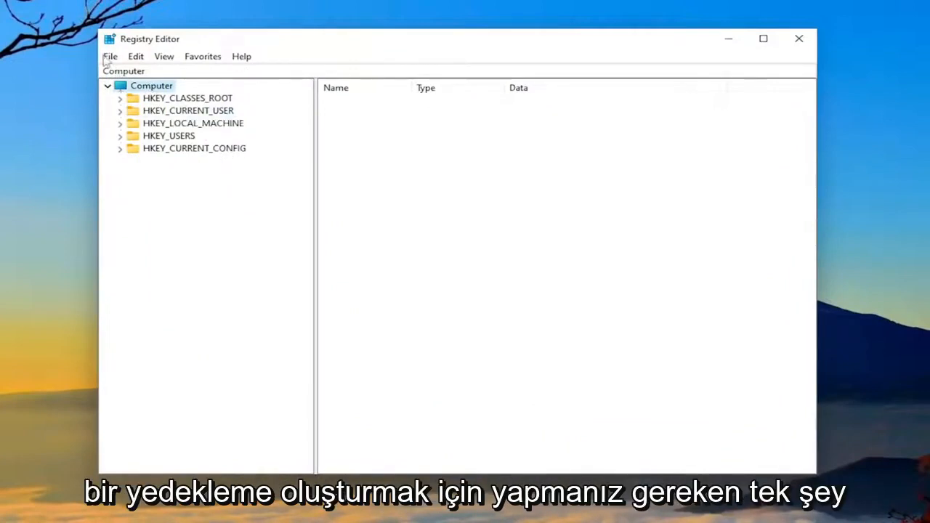
click(110, 56)
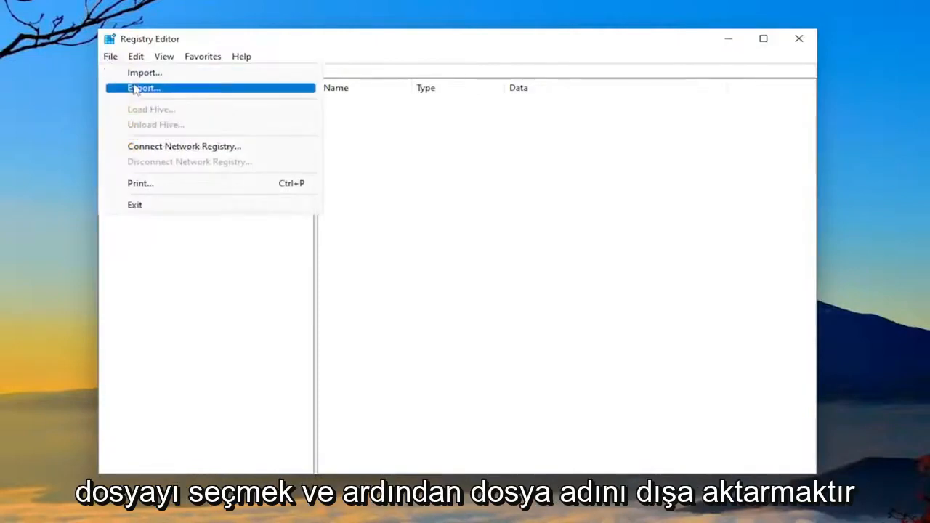
click(143, 87)
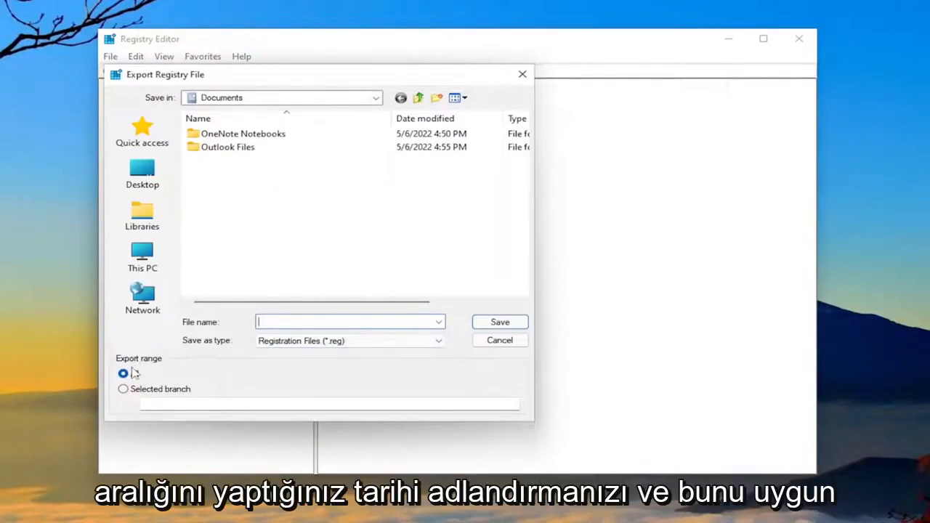
click(142, 174)
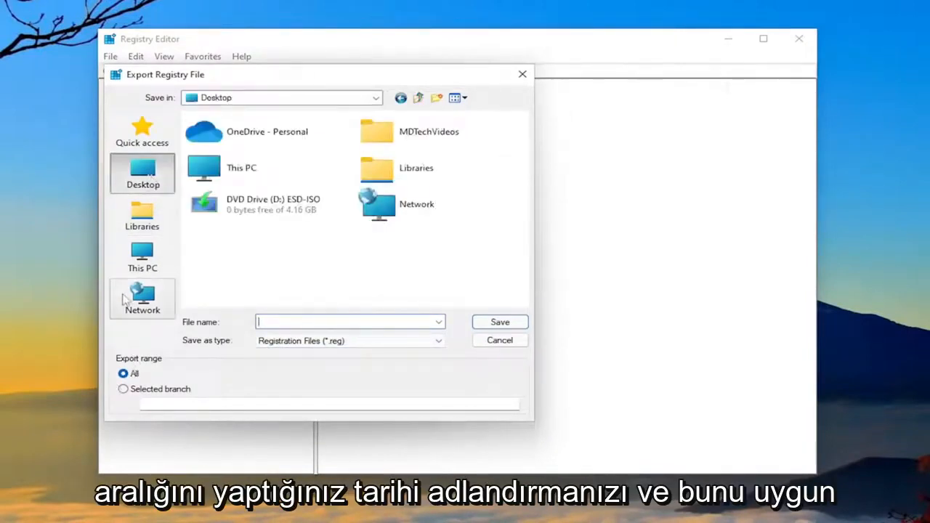
mouse_move(142, 298)
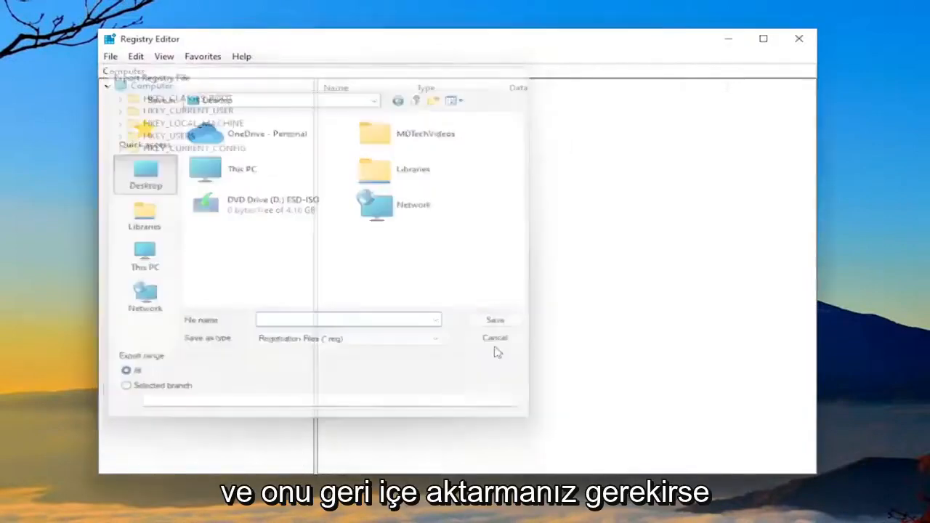
click(109, 56)
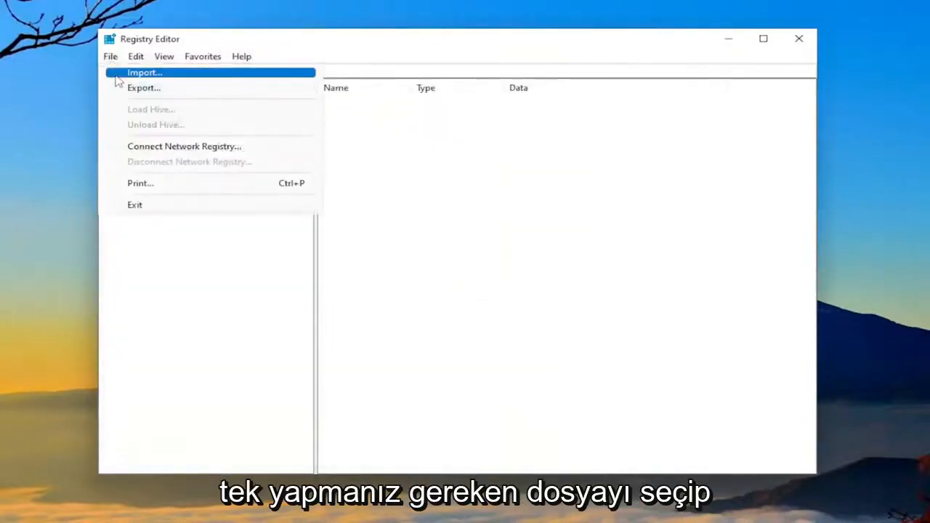
click(144, 72)
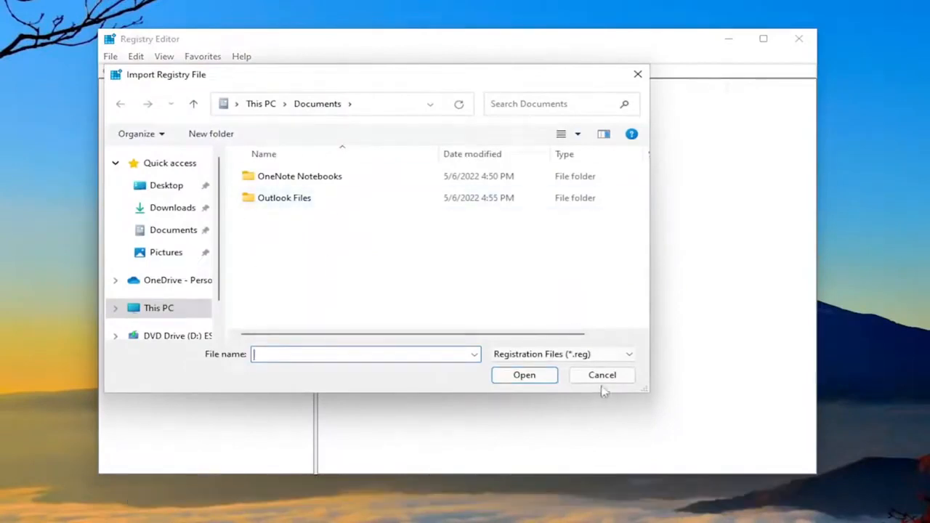
click(602, 375)
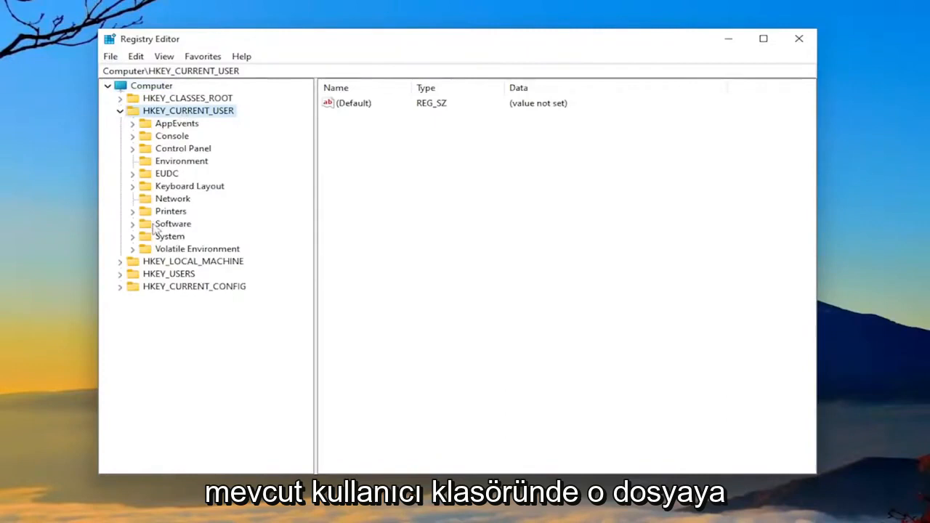
Step: Expand HKEY_CURRENT_USER\Software\Microsoft\Office\16.0\Outlook to reveal its subkeys, including Setup
double_click(173, 223)
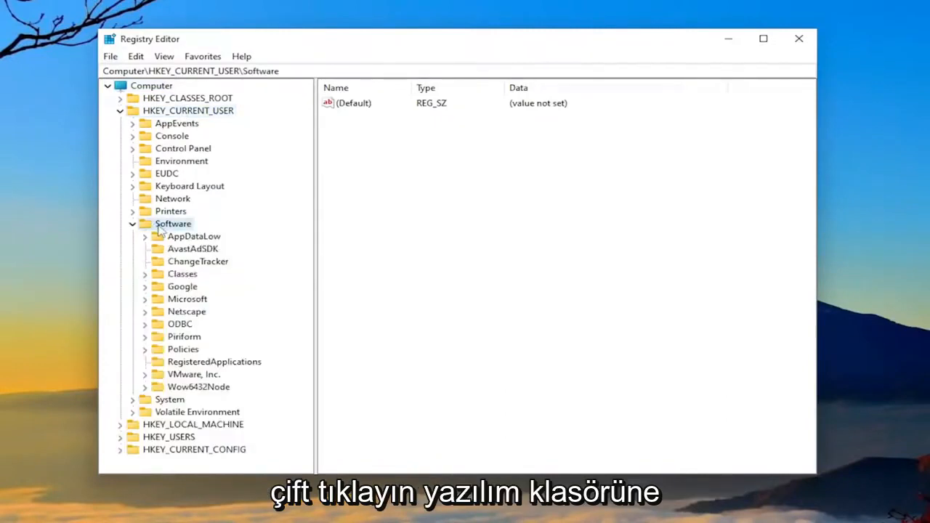
double_click(187, 299)
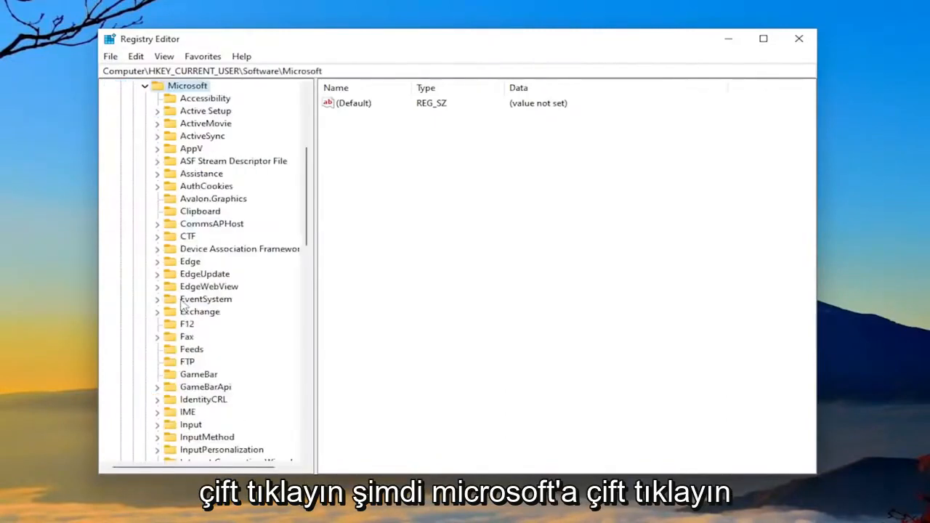
scroll(down, 3)
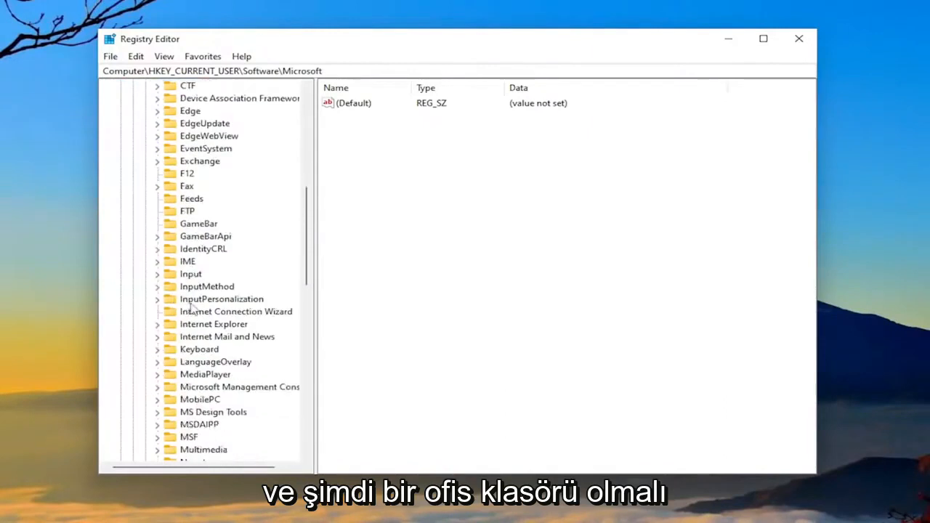
scroll(down, 3)
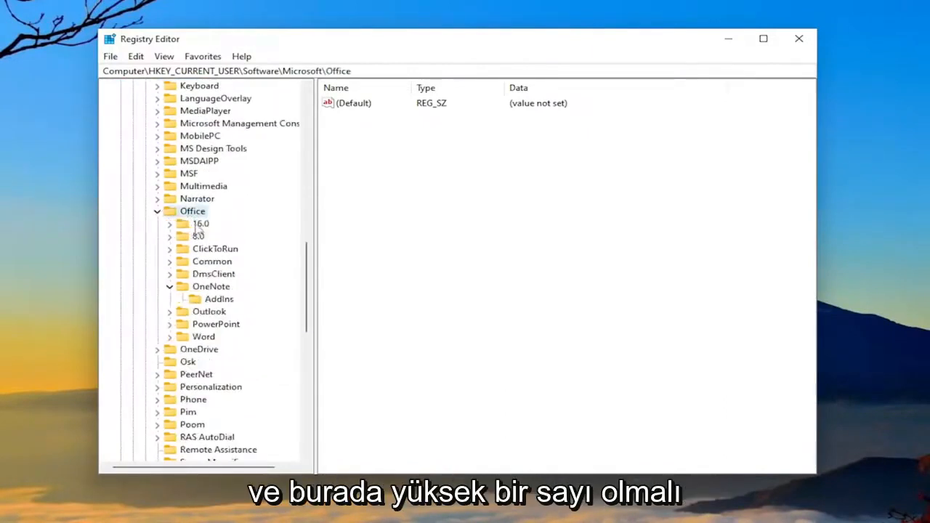
click(200, 223)
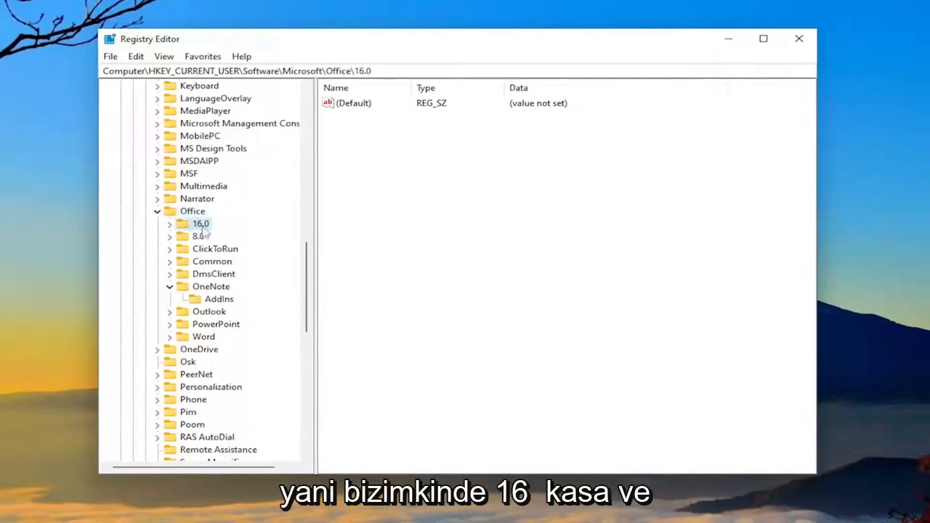
click(169, 223)
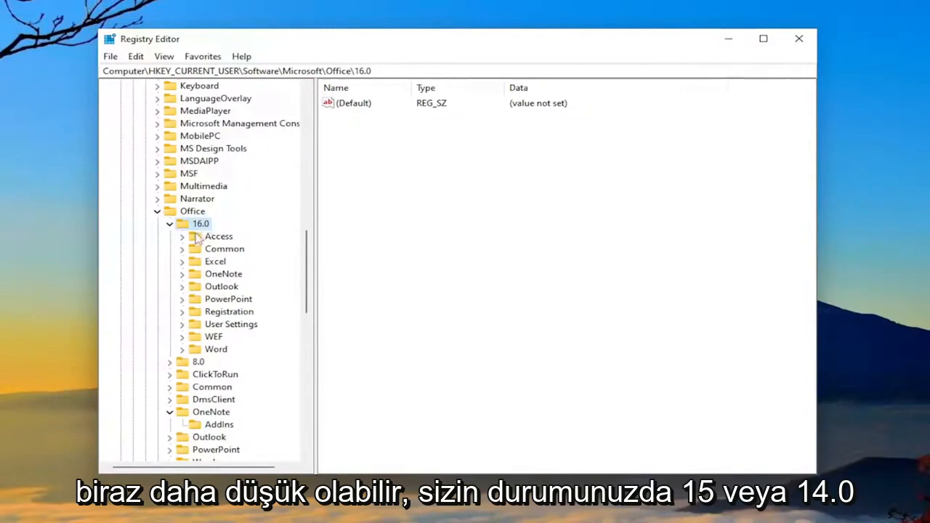
mouse_move(206, 263)
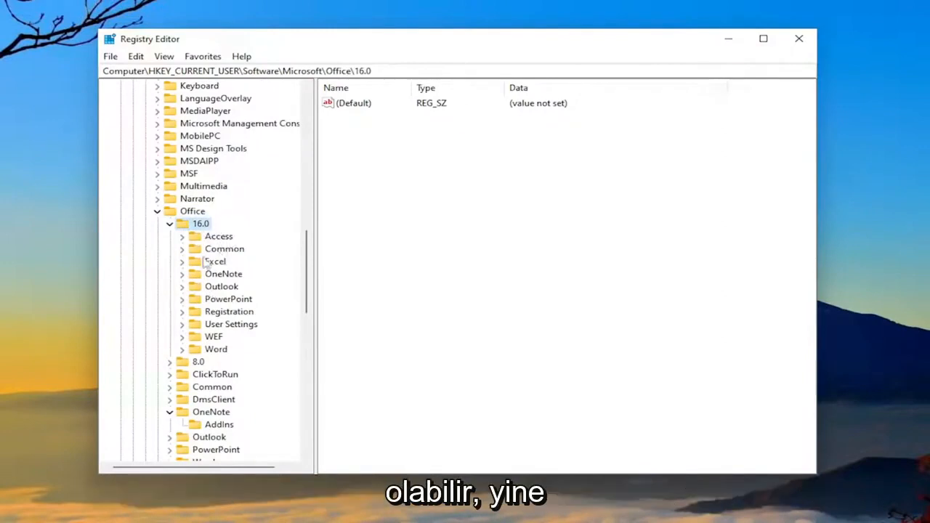
click(221, 286)
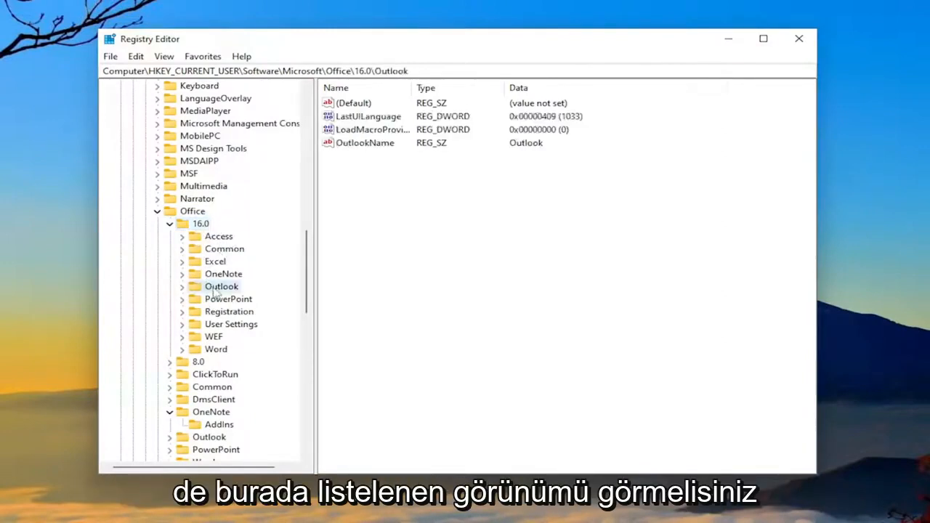
click(182, 286)
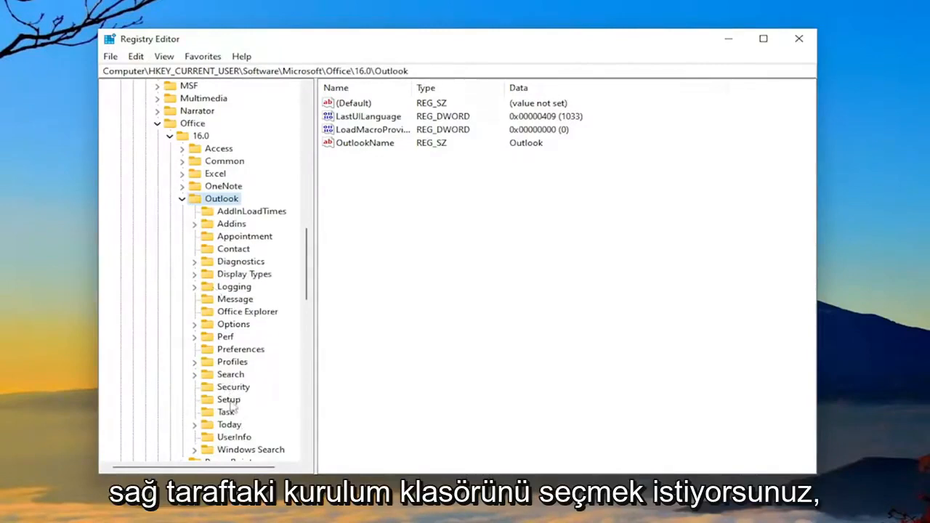
Step: In the Outlook\Setup key, delete the CreateWelcome and First-Run values, confirming each deletion
click(228, 399)
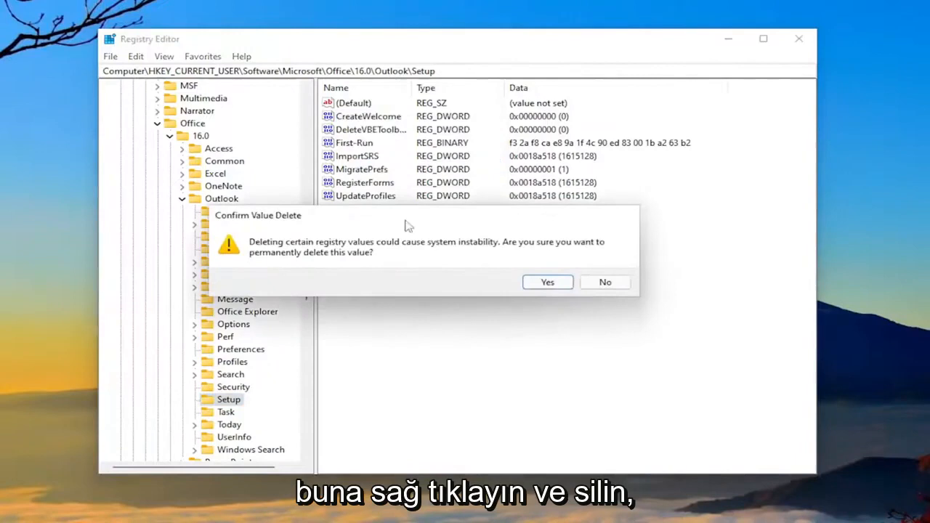
click(546, 282)
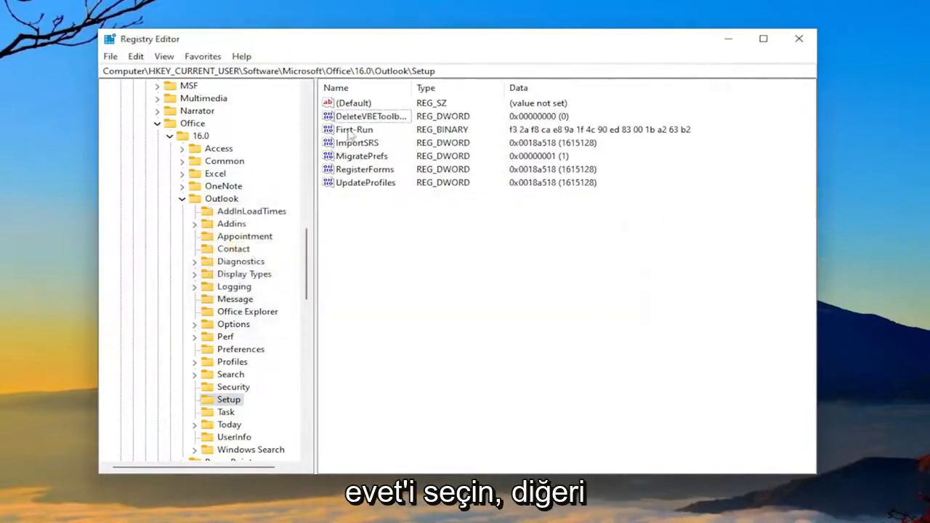
click(354, 129)
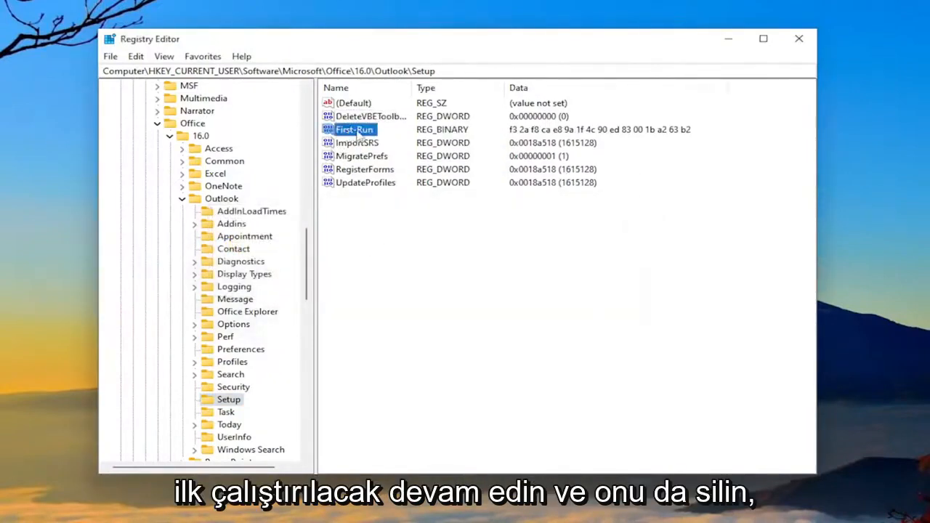
right_click(354, 130)
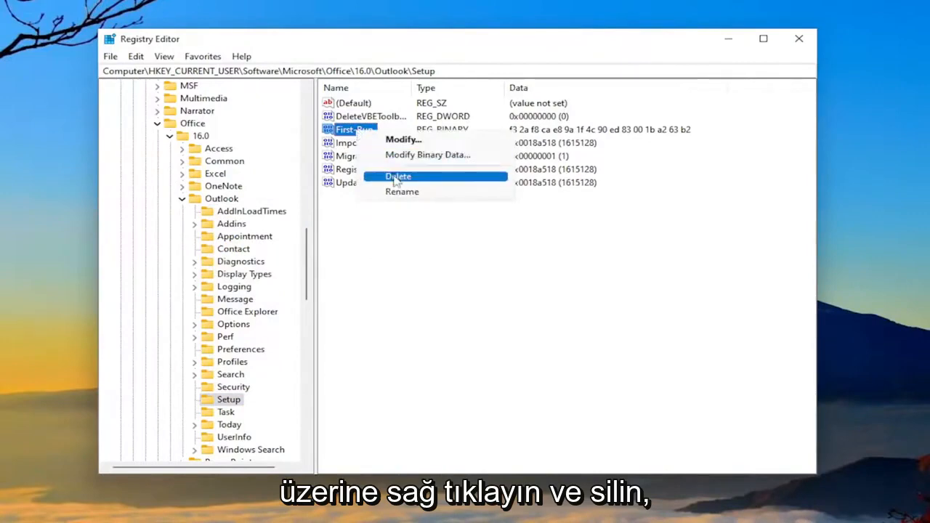
click(398, 177)
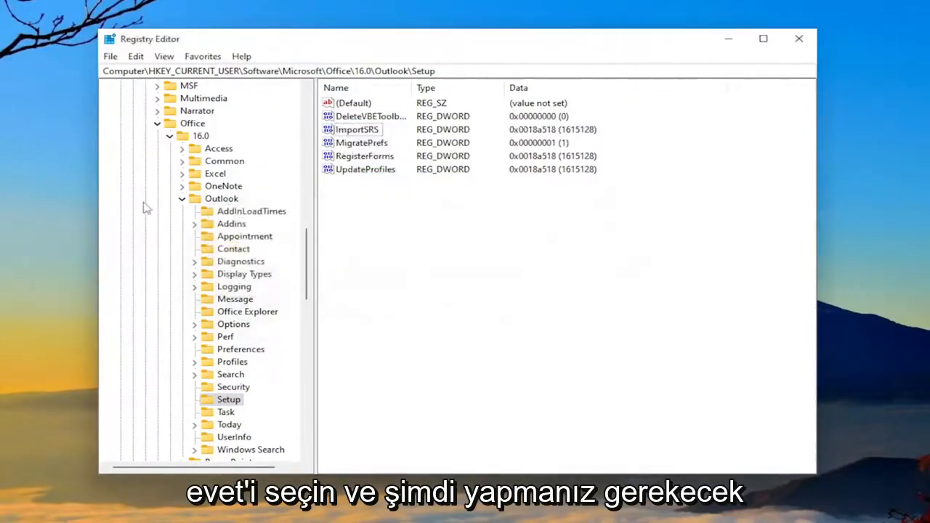
click(192, 123)
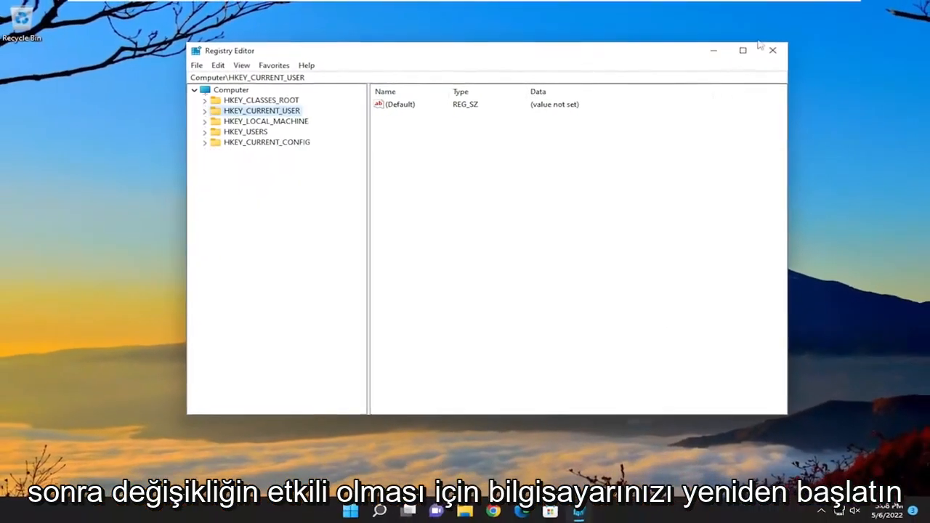
Step: From the Start button's right-click menu, bring up the Shut down or sign out options
right_click(351, 511)
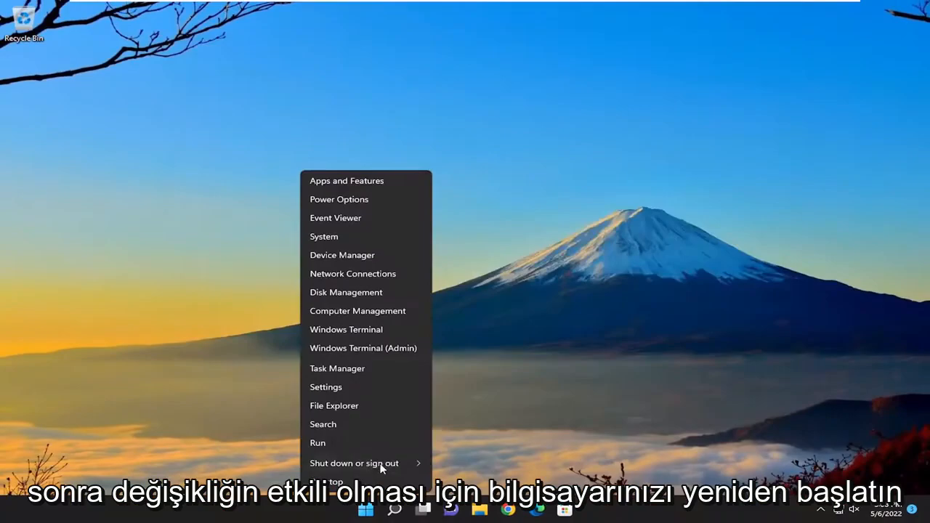
click(354, 463)
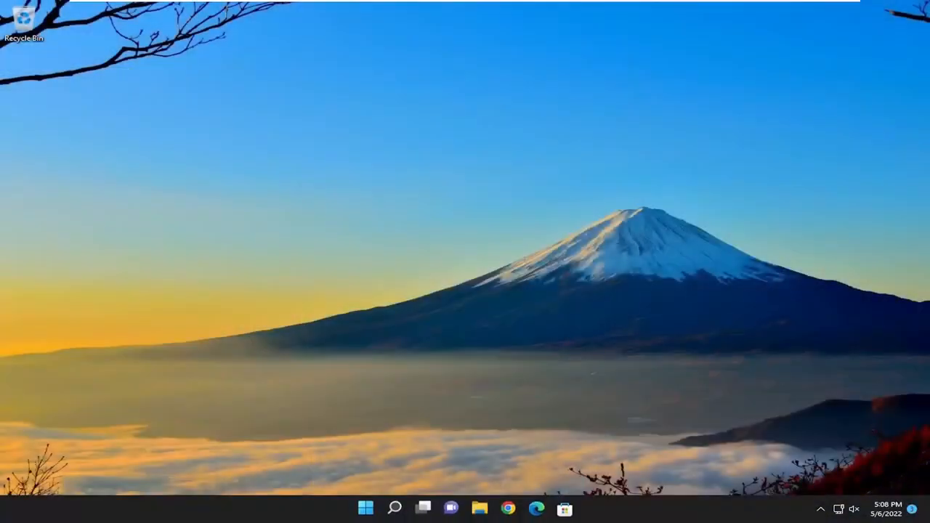
Step: Search Windows for 'outlook' and launch the Outlook app
click(395, 508)
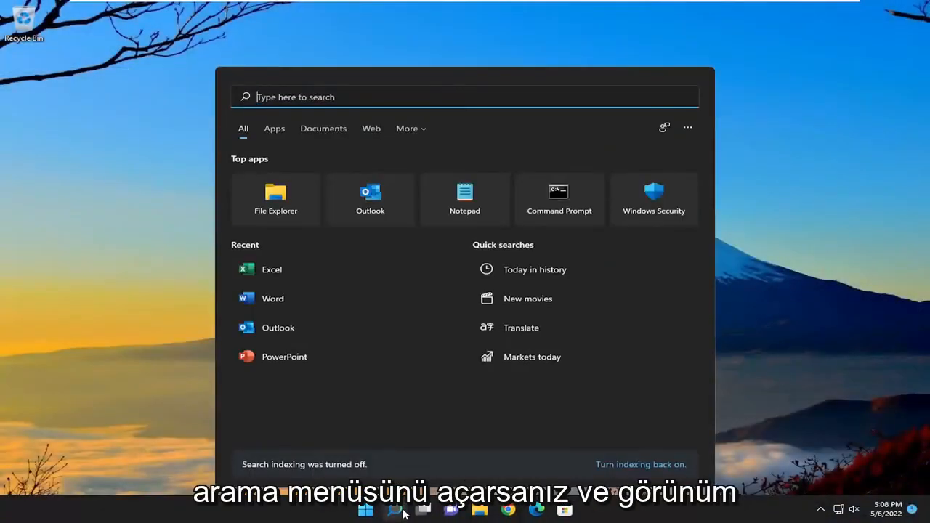
text(outlook)
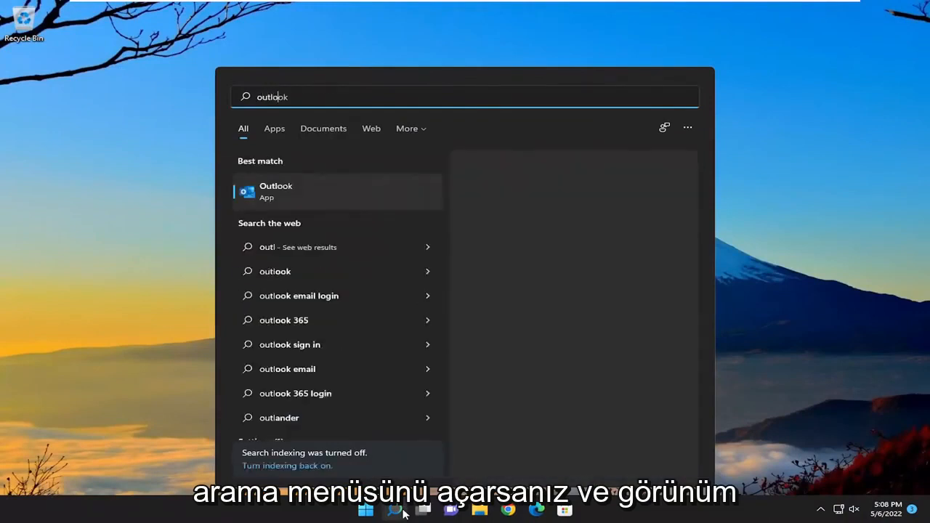
click(276, 191)
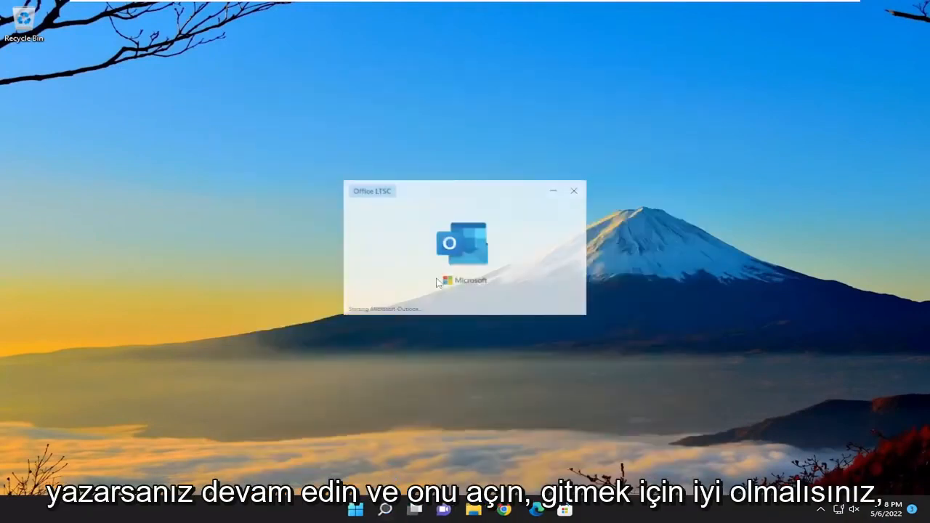